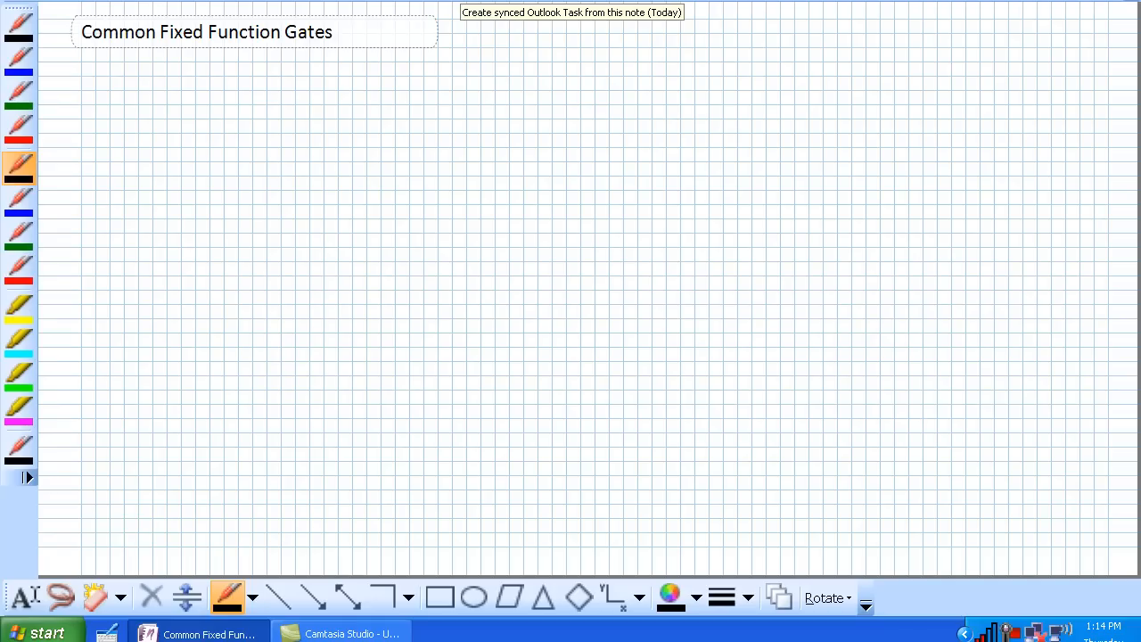
{"action": "mouse_move", "coordinate": [125, 93]}
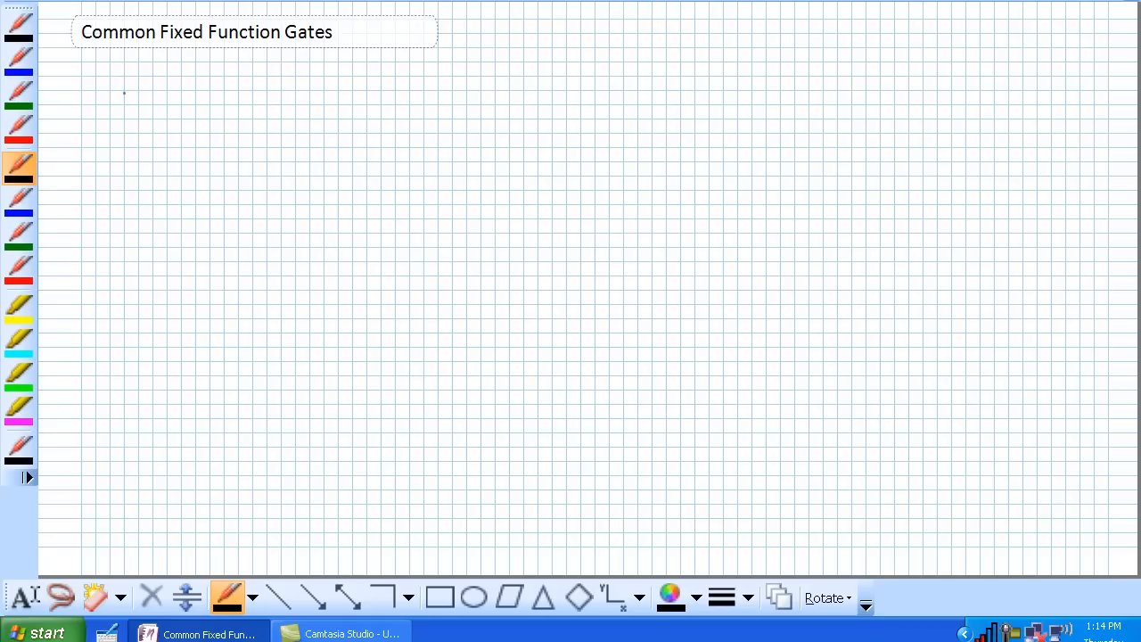
Step: Handwrite 'CMOS 3.3V High' and 'TTL 5V HIGH', then the part number 74LS04 below
{"action": "left_click_drag", "start_coordinate": [125, 89], "coordinate": [205, 89]}
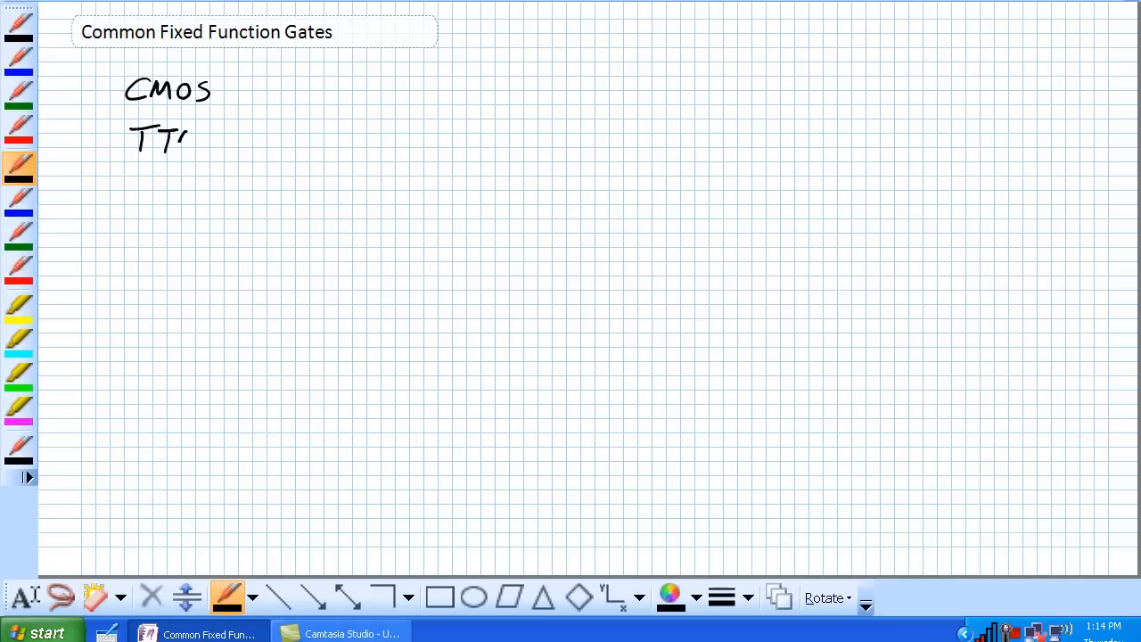
{"action": "left_click_drag", "start_coordinate": [178, 139], "coordinate": [200, 146]}
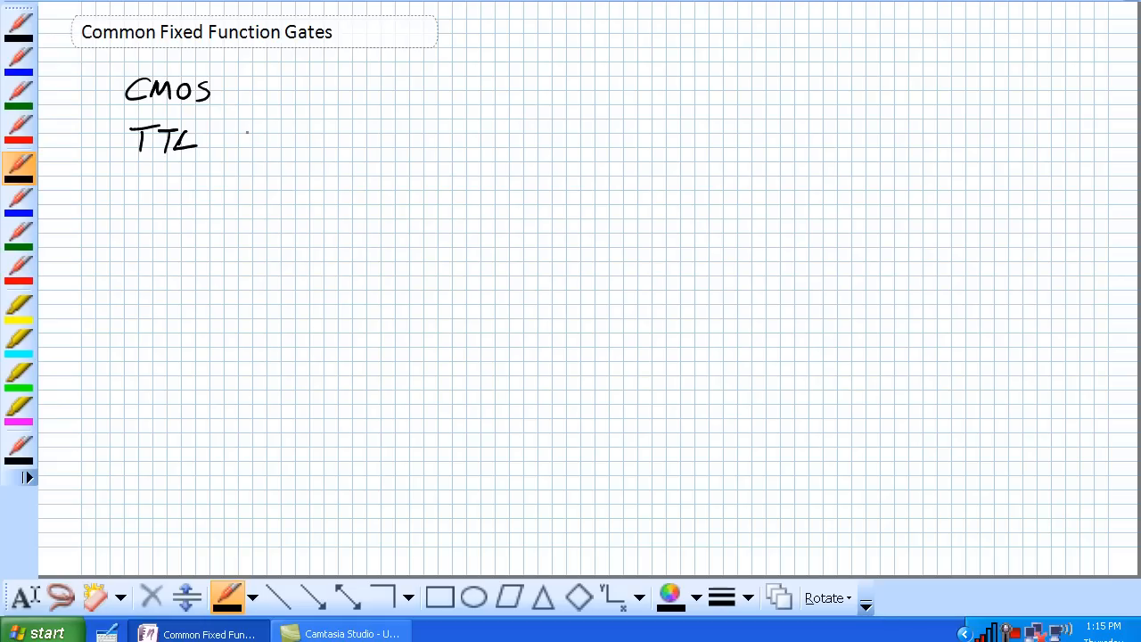
{"action": "left_click_drag", "start_coordinate": [241, 142], "coordinate": [288, 142]}
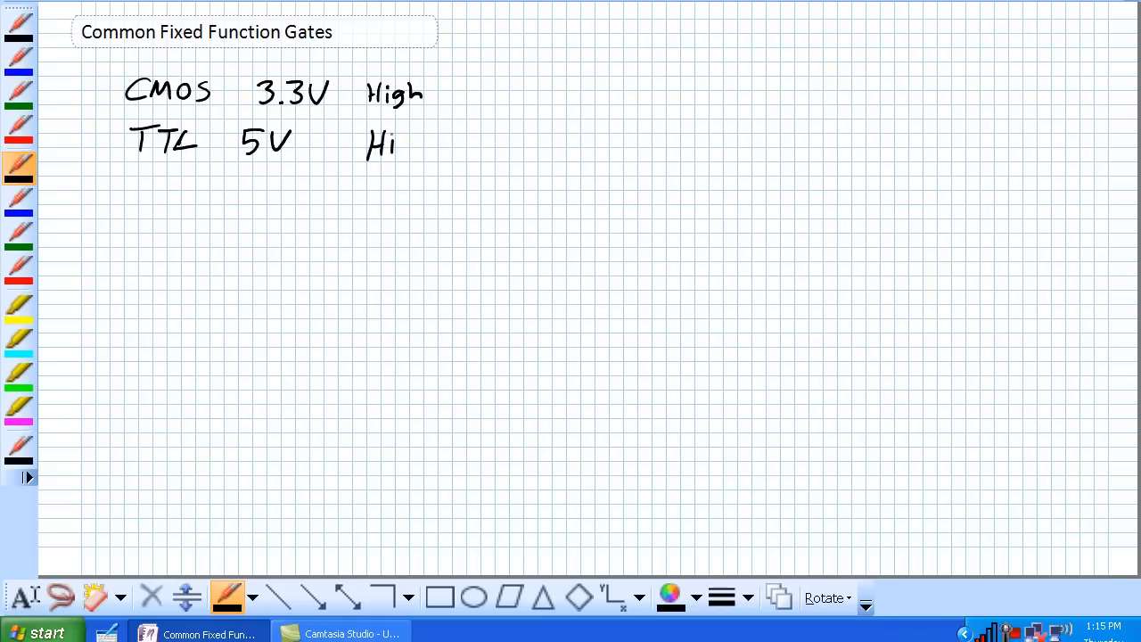
{"action": "left_click_drag", "start_coordinate": [401, 142], "coordinate": [432, 147]}
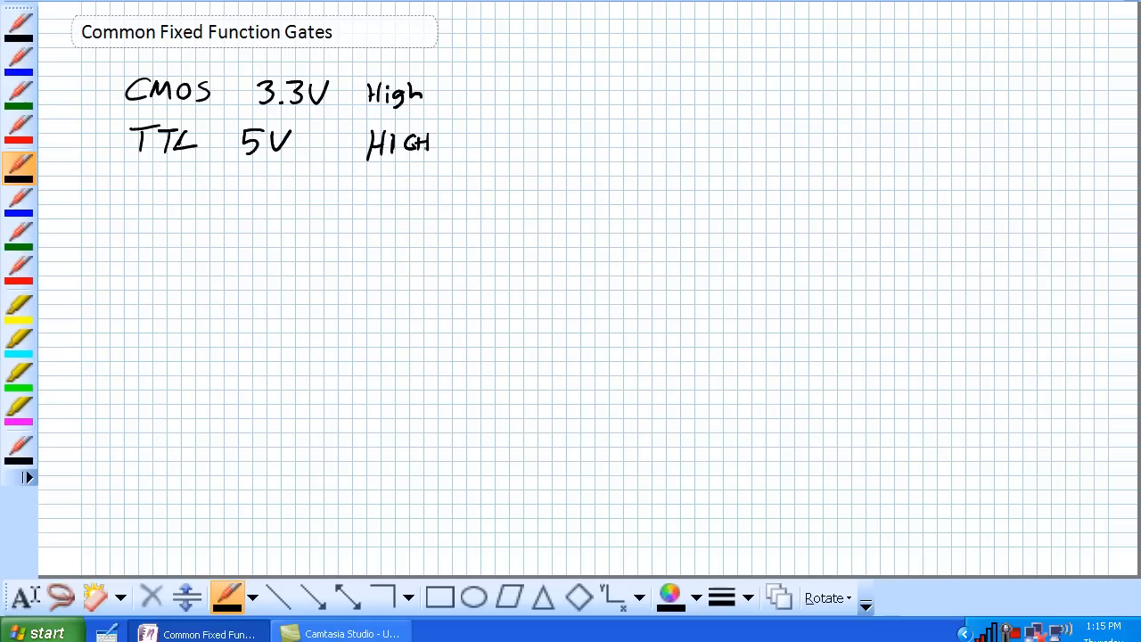
{"action": "left_click_drag", "start_coordinate": [268, 228], "coordinate": [289, 250]}
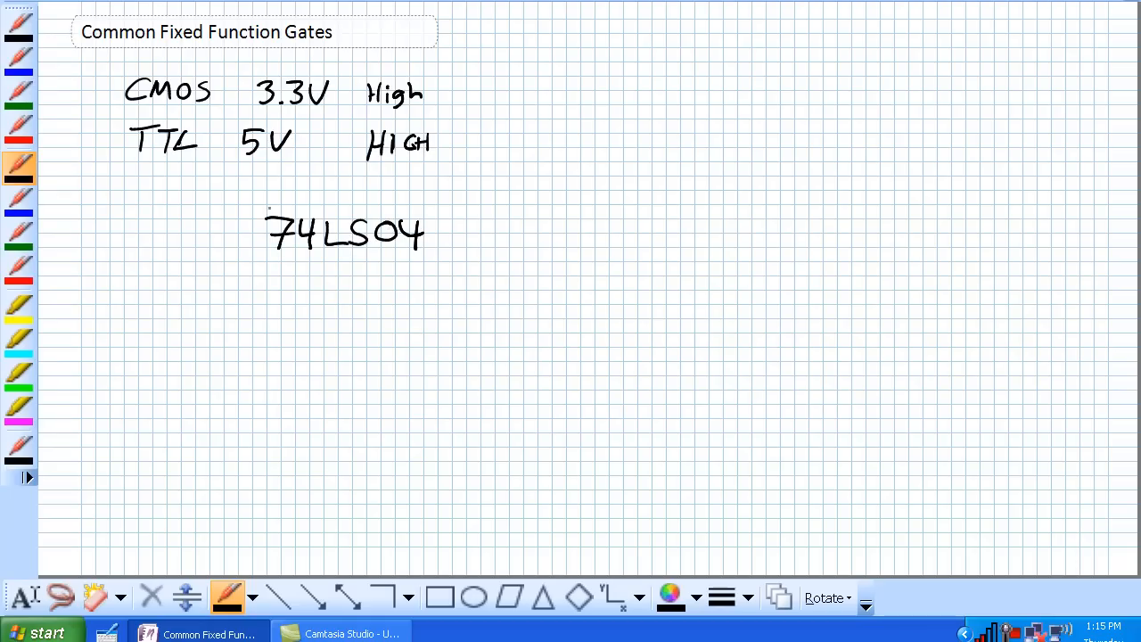
Step: Mark the 74, LS and 04 parts of 74LS04, write "7404" and label the grade
{"action": "left_click_drag", "start_coordinate": [264, 205], "coordinate": [307, 203]}
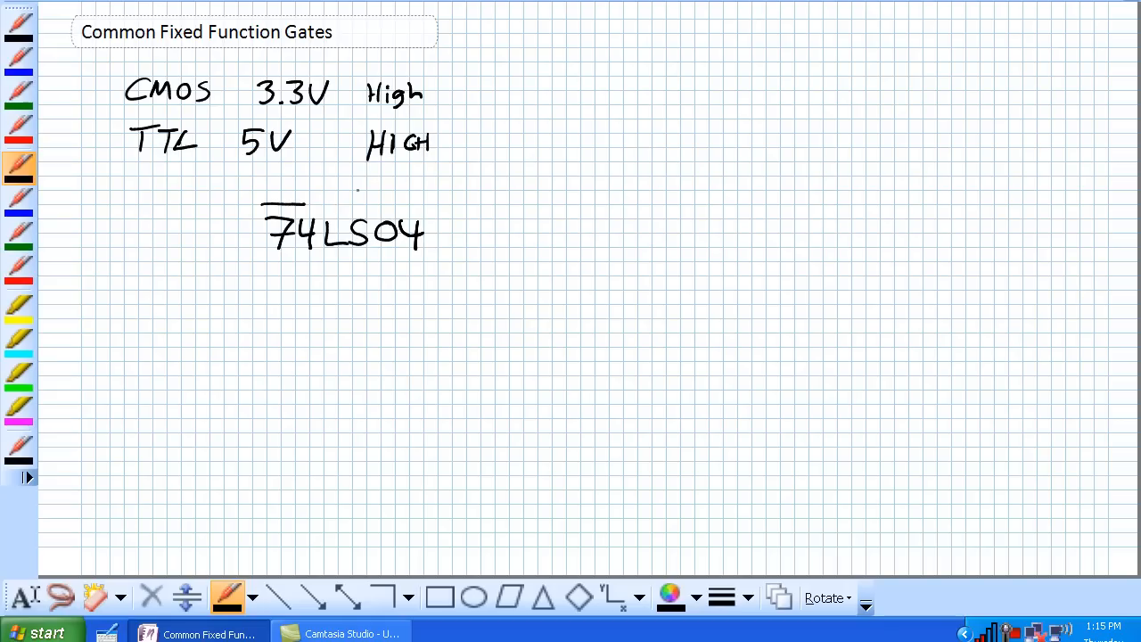
{"action": "left_click_drag", "start_coordinate": [321, 199], "coordinate": [410, 200]}
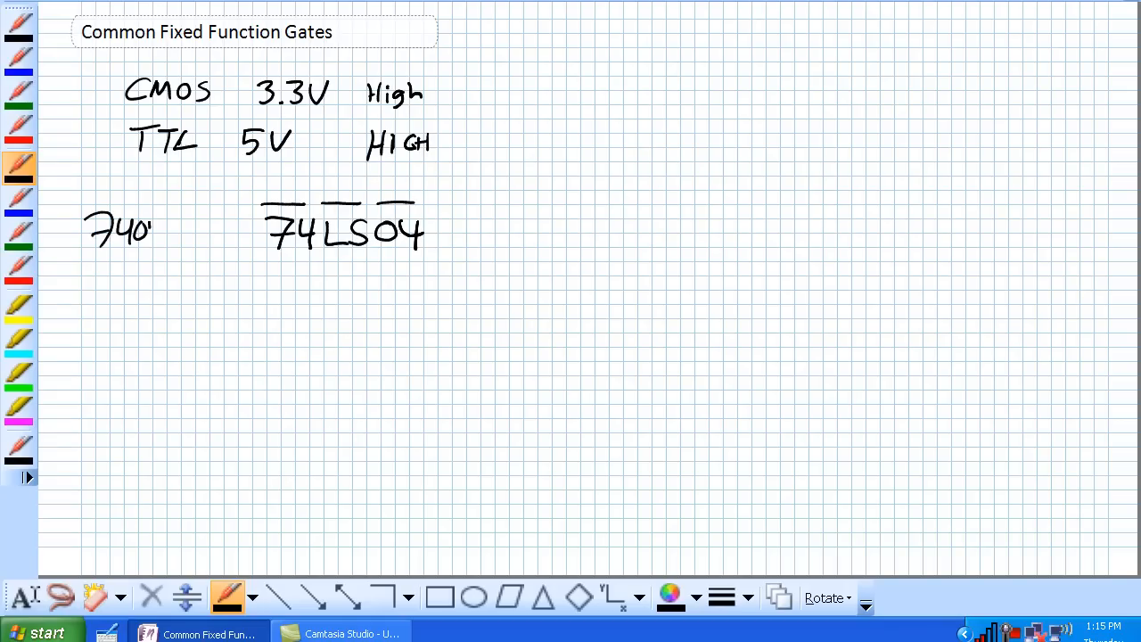
{"action": "left_click_drag", "start_coordinate": [124, 232], "coordinate": [164, 228]}
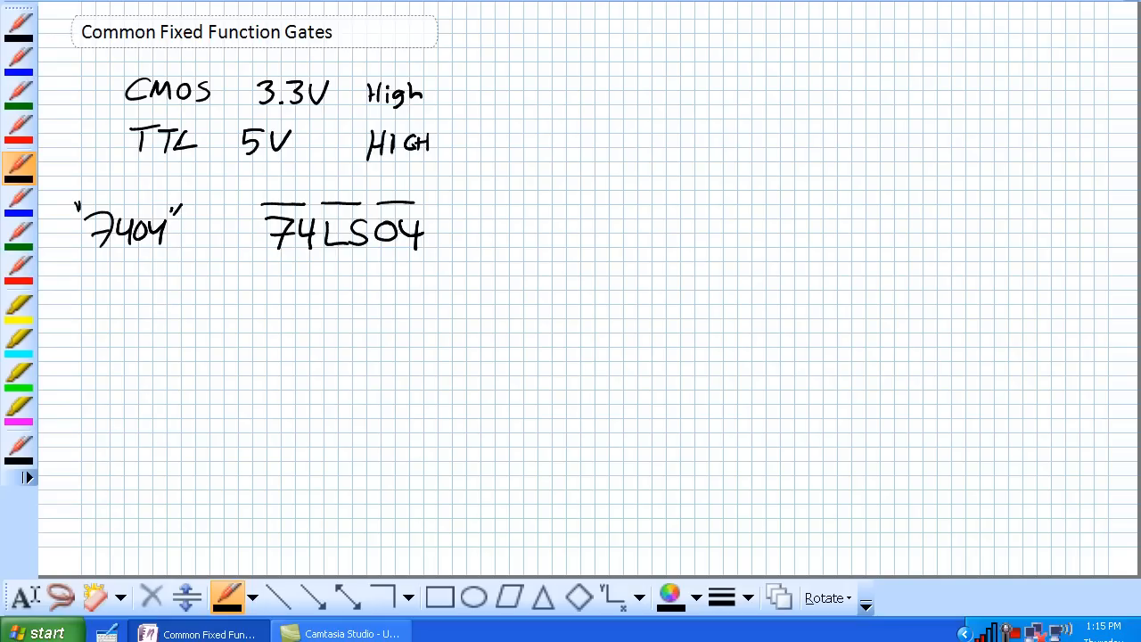
{"action": "left_click_drag", "start_coordinate": [253, 178], "coordinate": [241, 193]}
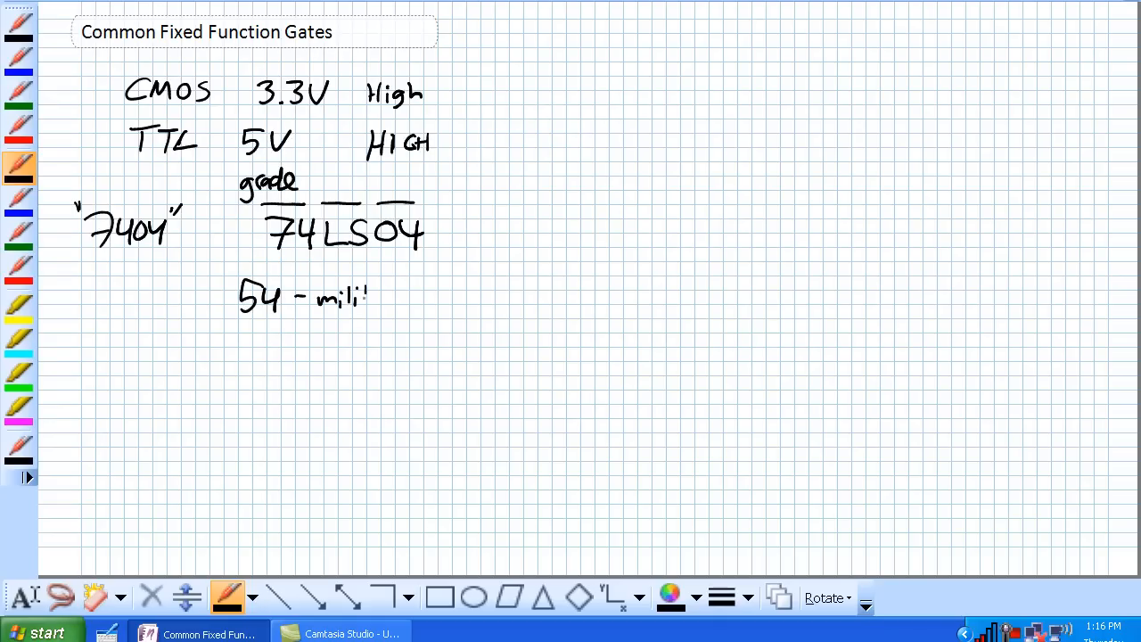
Step: List 54 military (ceramic) and 74 commercial, adding series and gates labels with an arrow
{"action": "left_click_drag", "start_coordinate": [366, 299], "coordinate": [392, 300]}
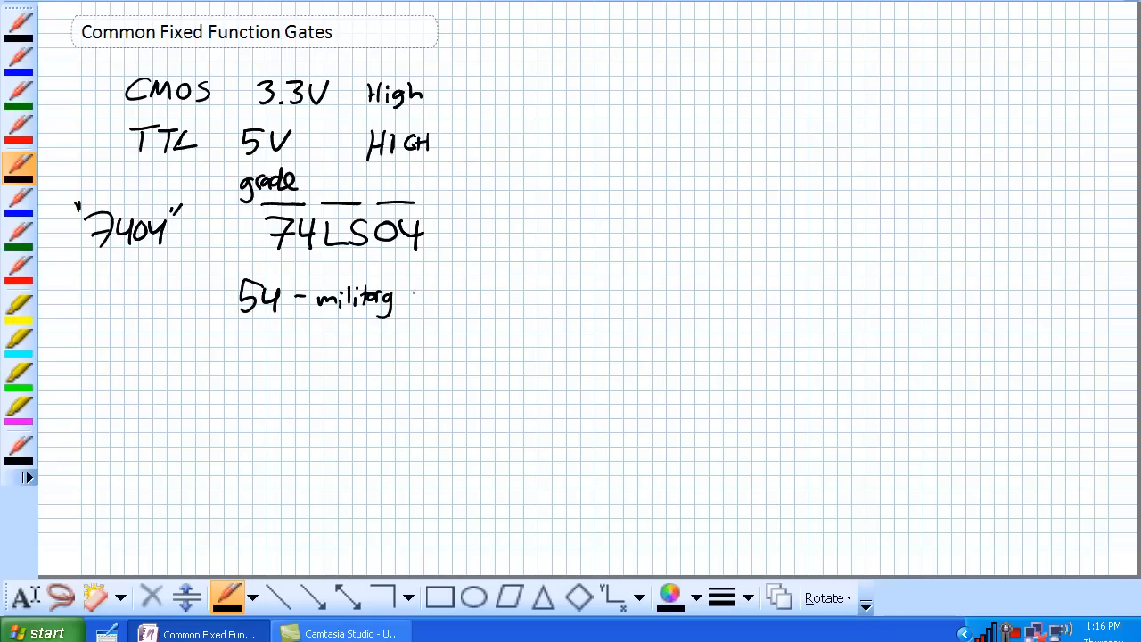
{"action": "left_click_drag", "start_coordinate": [410, 294], "coordinate": [454, 303]}
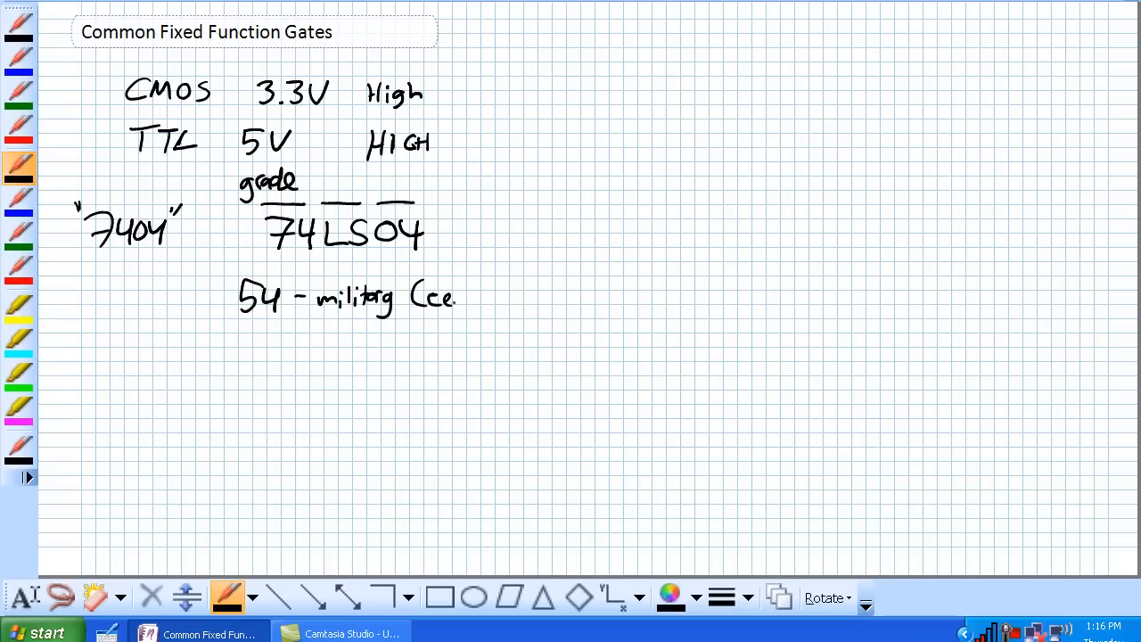
{"action": "left_click_drag", "start_coordinate": [424, 299], "coordinate": [499, 299]}
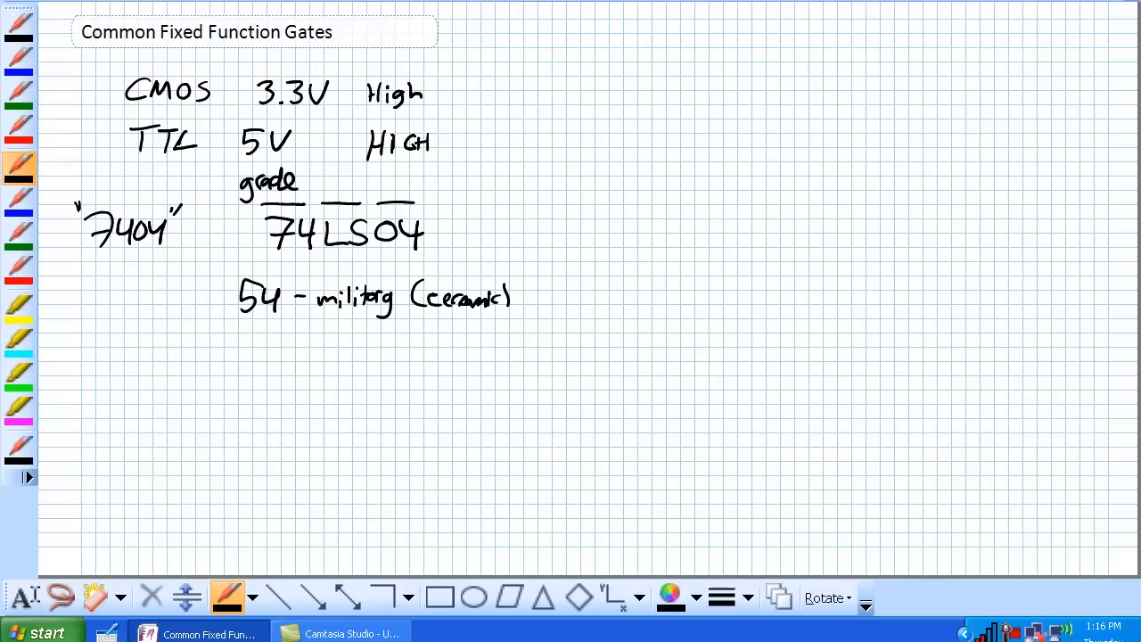
{"action": "left_click_drag", "start_coordinate": [241, 339], "coordinate": [311, 339]}
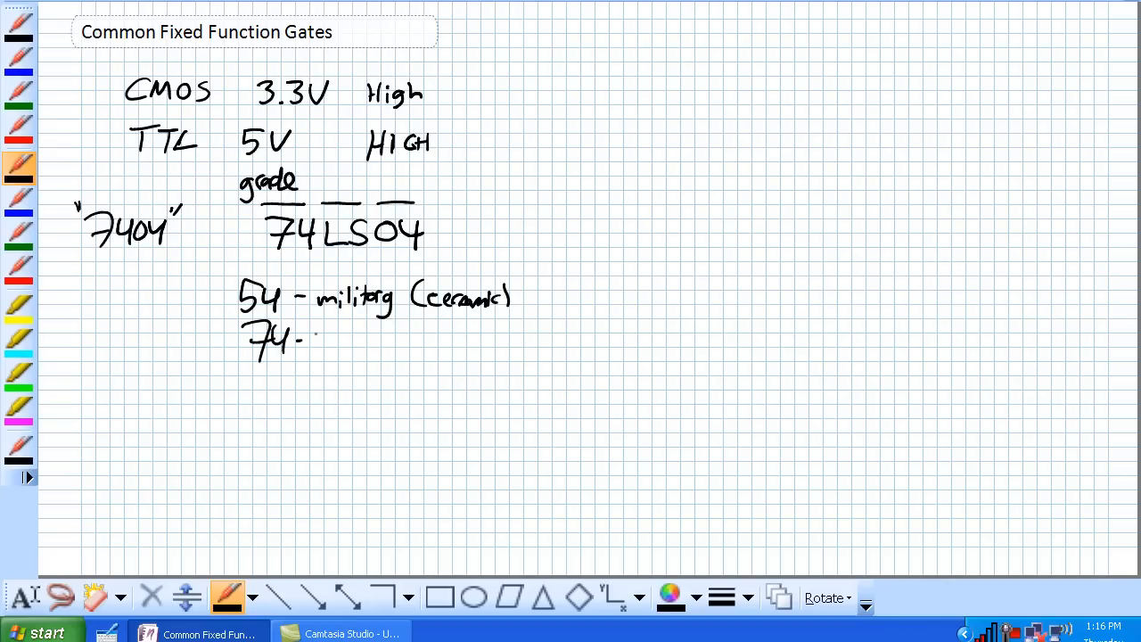
{"action": "left_click_drag", "start_coordinate": [312, 339], "coordinate": [401, 342]}
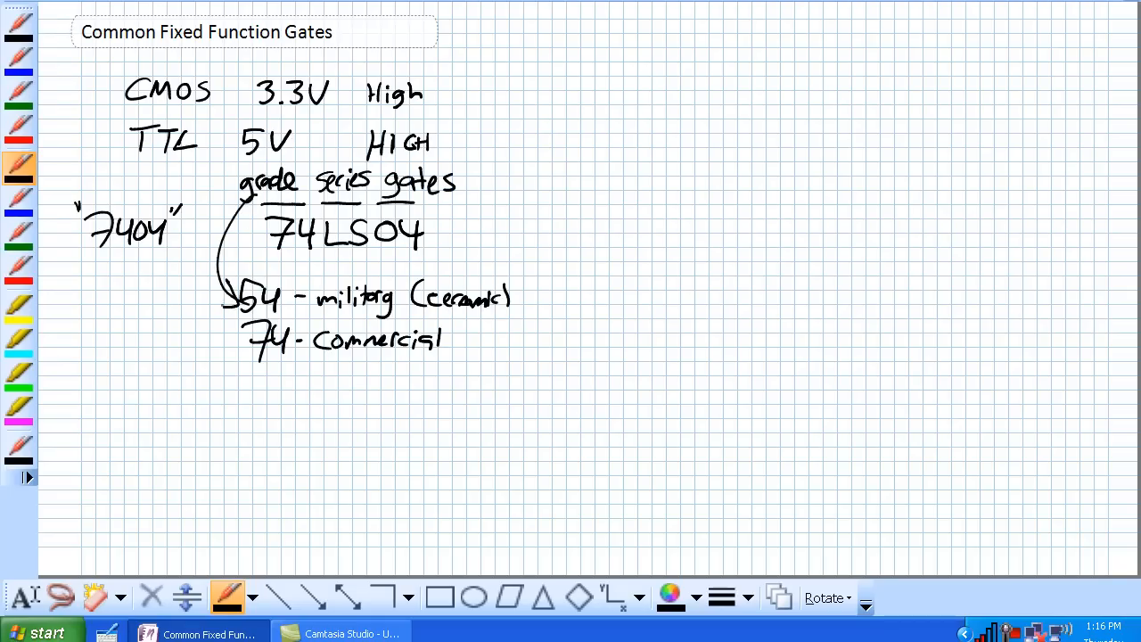
Step: Add 74F04 as fast TTL 3.3ns from the series letters, and note 11ns prop. delay under LS
{"action": "left_click_drag", "start_coordinate": [378, 169], "coordinate": [562, 139]}
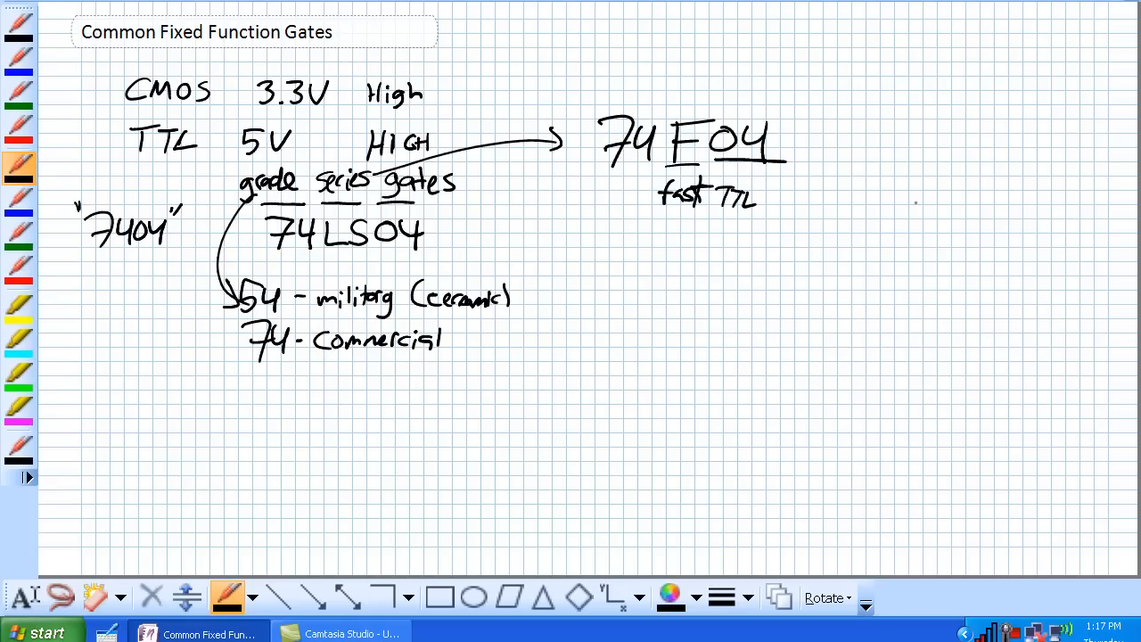
{"action": "left_click_drag", "start_coordinate": [696, 229], "coordinate": [710, 218]}
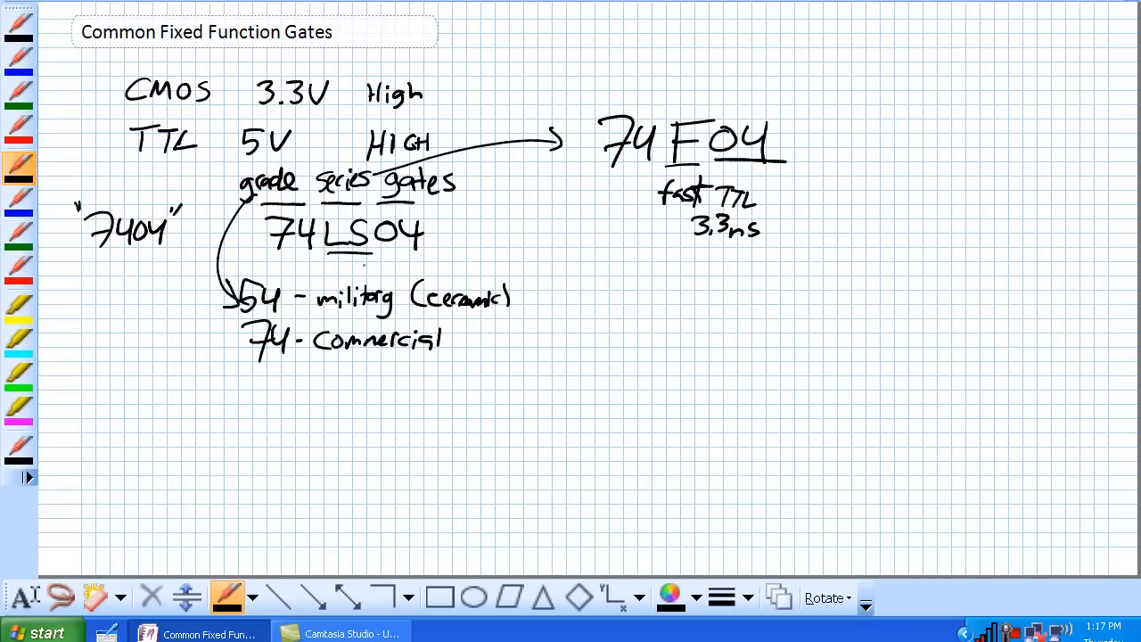
{"action": "left_click_drag", "start_coordinate": [352, 268], "coordinate": [437, 267]}
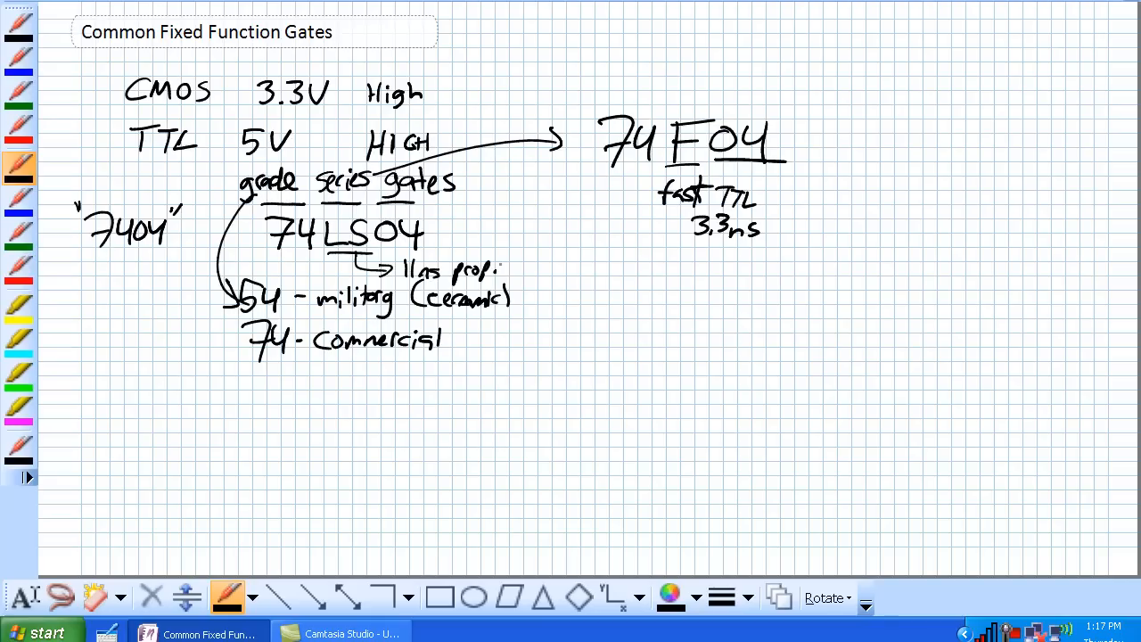
{"action": "left_click_drag", "start_coordinate": [508, 271], "coordinate": [567, 271]}
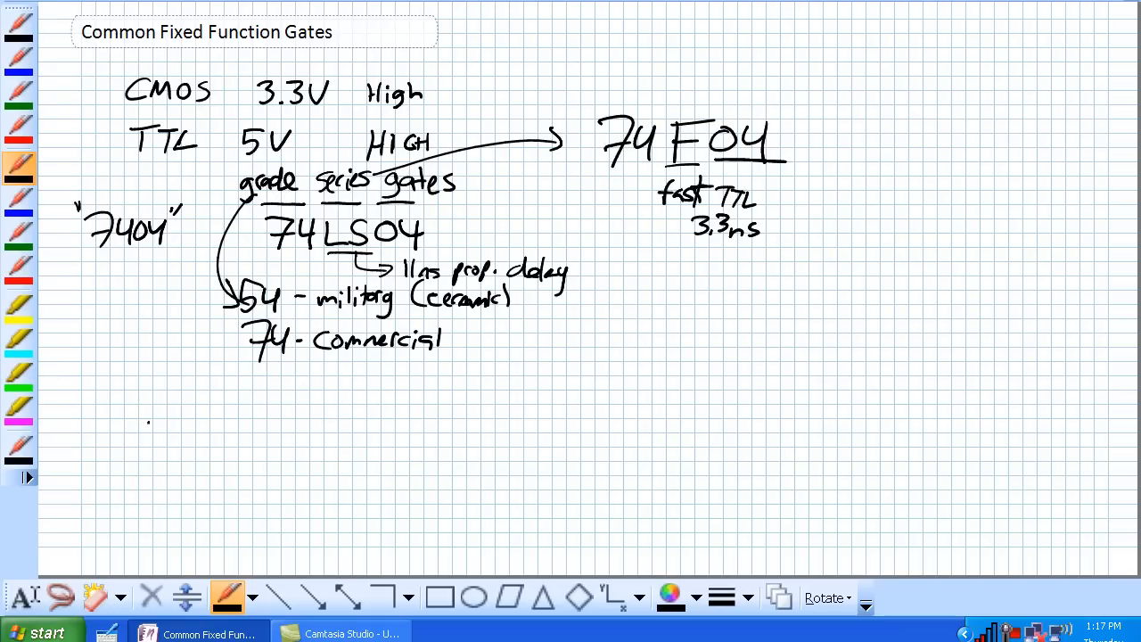
Step: Write 74HCT04 with underlined segments and 74LS00 beside it, starting the family list
{"action": "type", "text": "HCT04"}
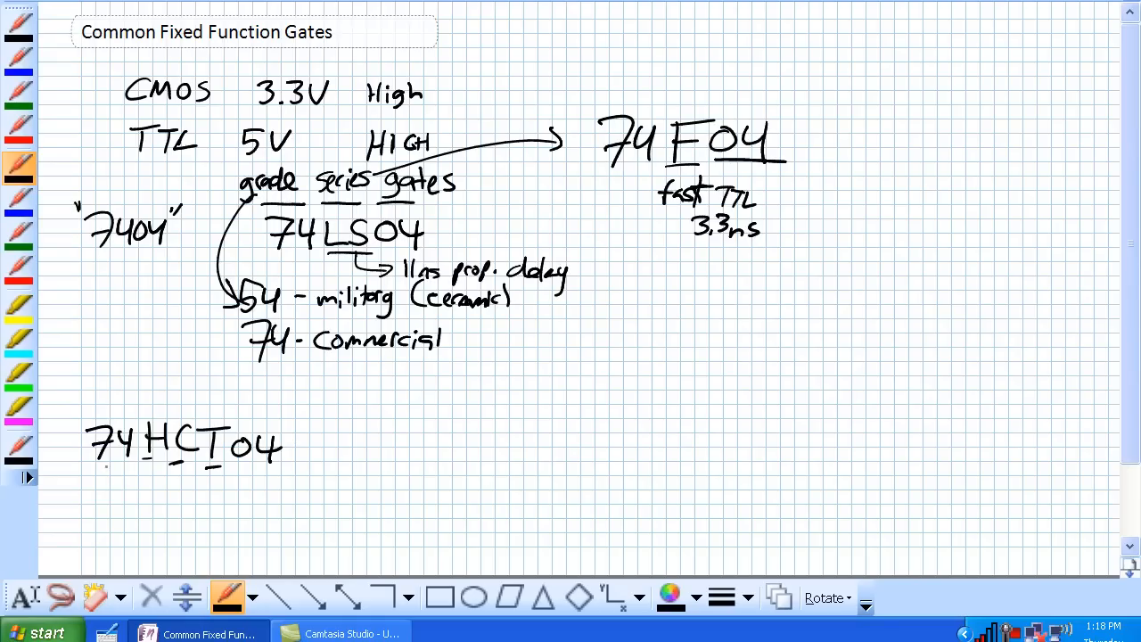
{"action": "left_click_drag", "start_coordinate": [90, 471], "coordinate": [133, 467]}
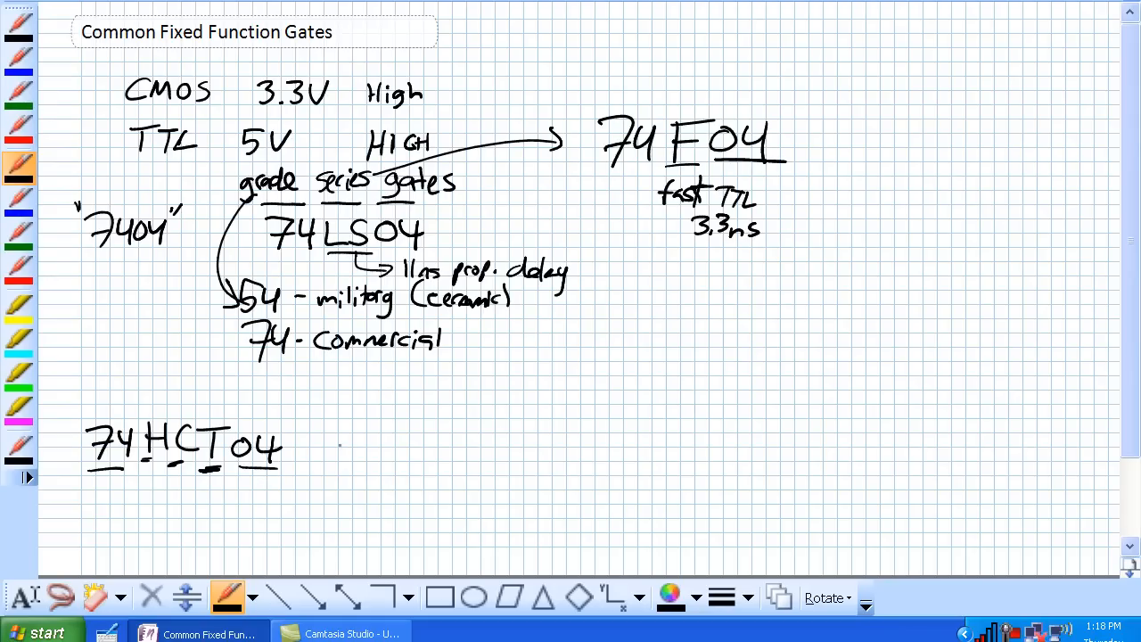
{"action": "left_click_drag", "start_coordinate": [339, 449], "coordinate": [431, 463]}
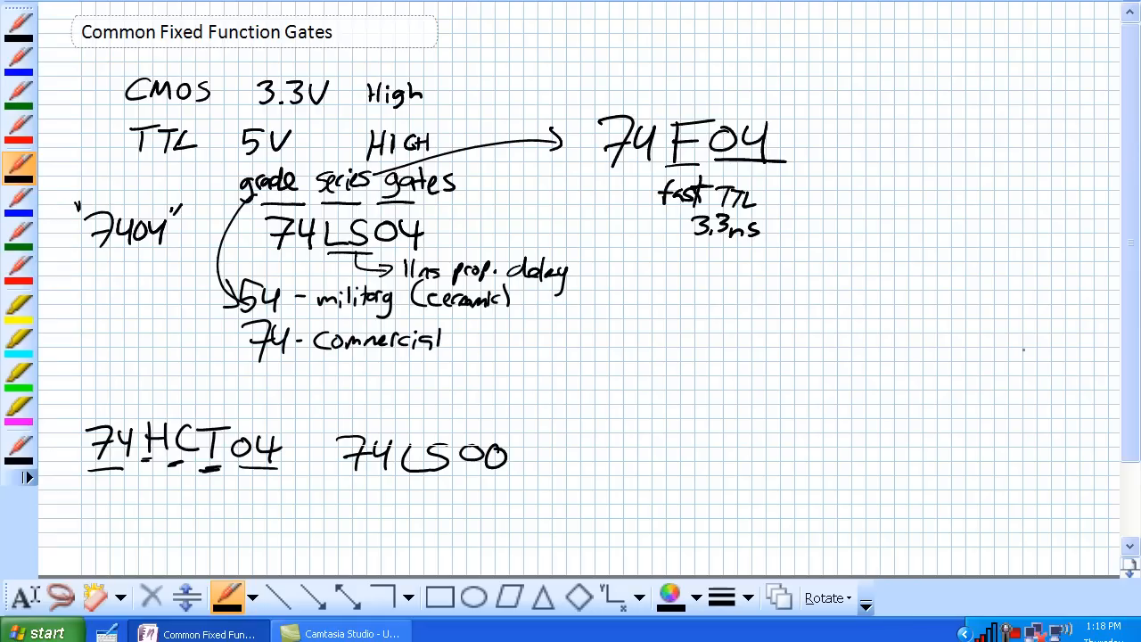
{"action": "mouse_move", "coordinate": [994, 256]}
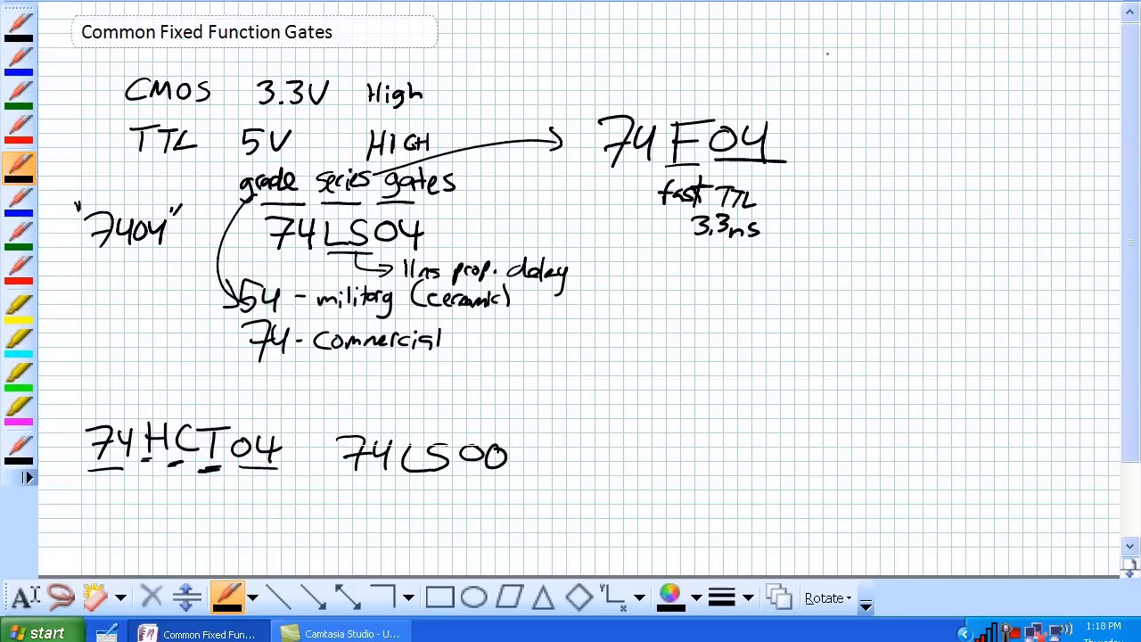
{"action": "left_click_drag", "start_coordinate": [836, 36], "coordinate": [831, 68]}
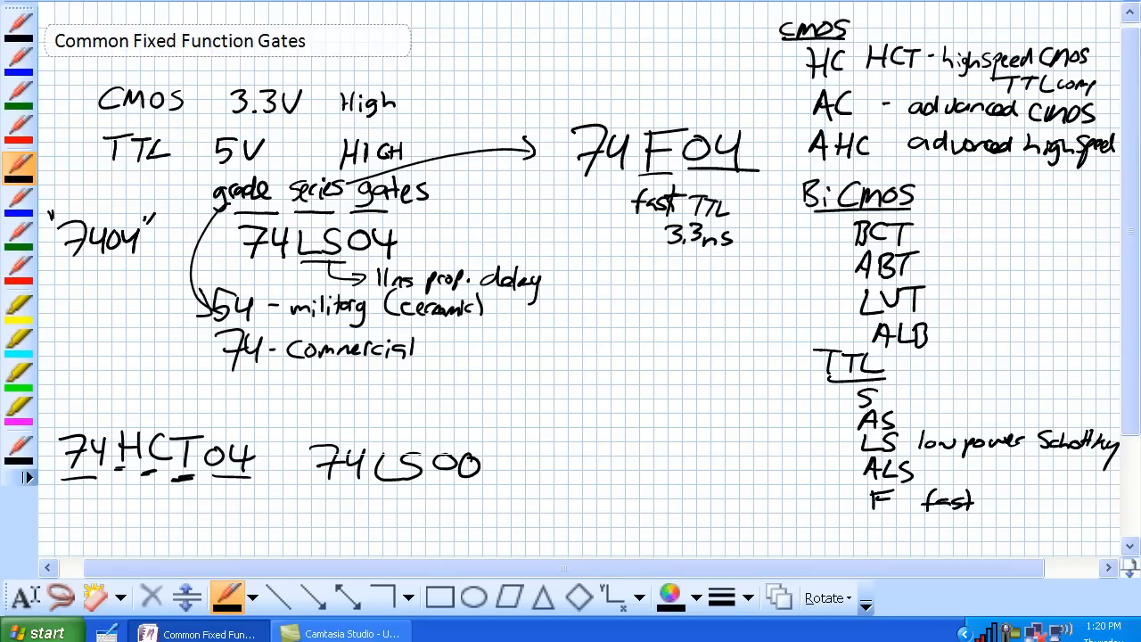
Step: Bracket the TTL group as BJT and the CMOS group as MOSFET, linking CMOS to BiCmos
{"action": "left_click_drag", "start_coordinate": [811, 343], "coordinate": [811, 481]}
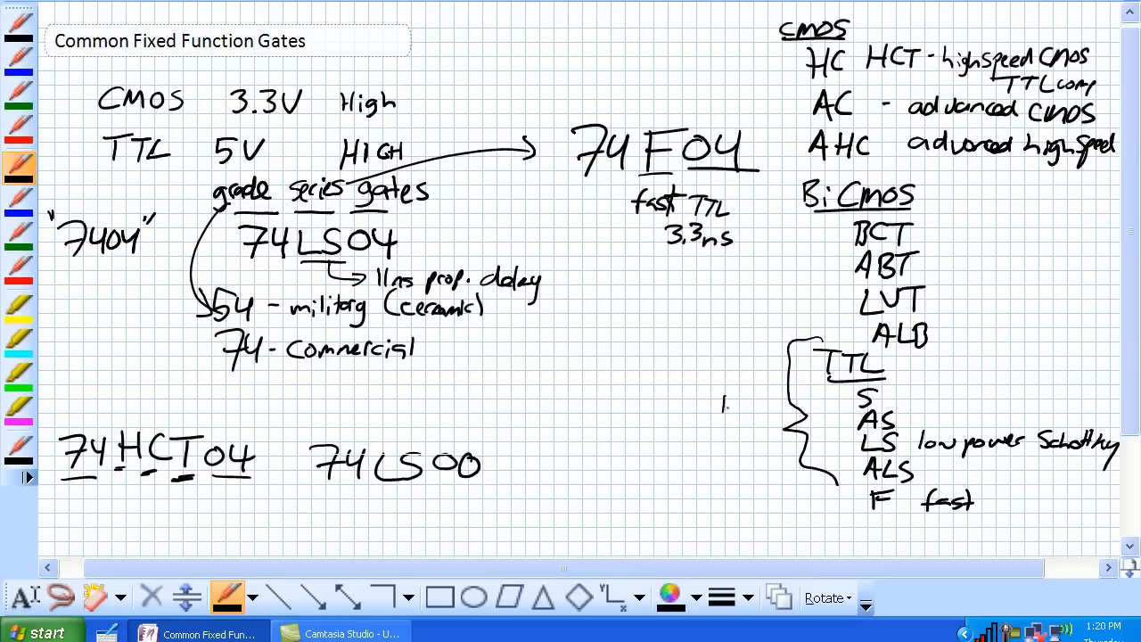
{"action": "type", "text": "BJT"}
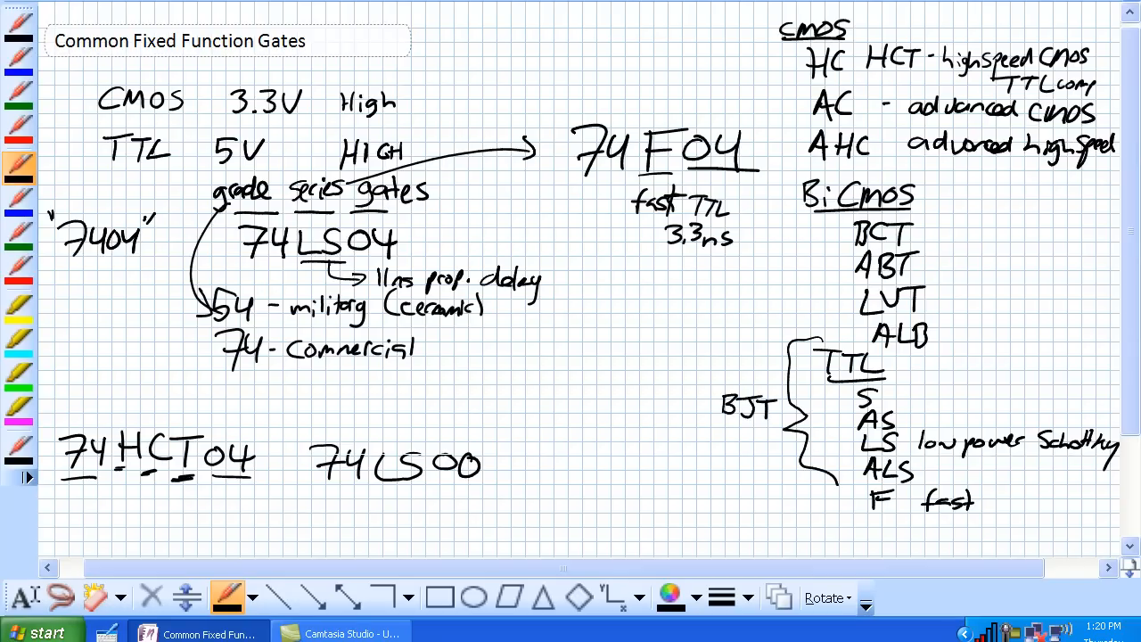
{"action": "left_click_drag", "start_coordinate": [802, 9], "coordinate": [788, 169]}
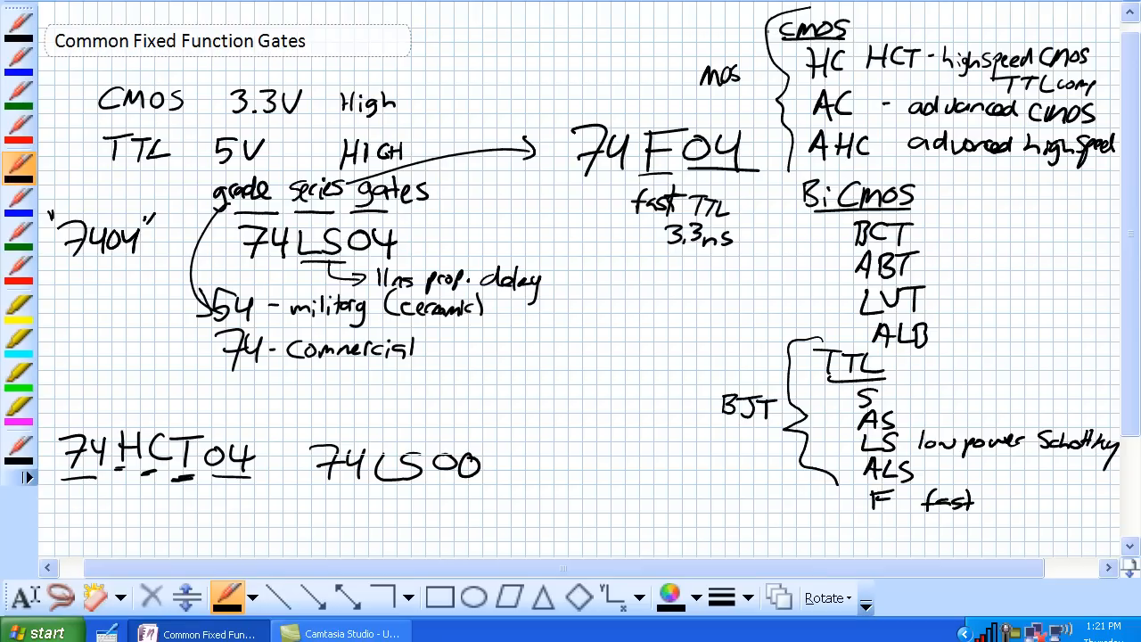
{"action": "type", "text": "FET"}
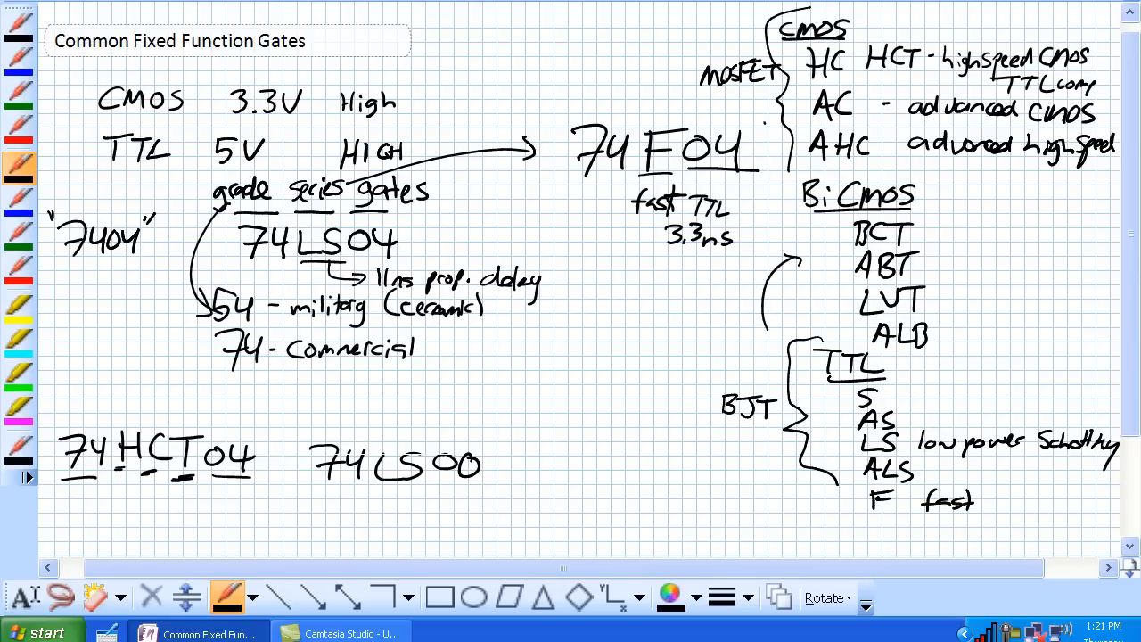
{"action": "left_click_drag", "start_coordinate": [763, 134], "coordinate": [788, 192]}
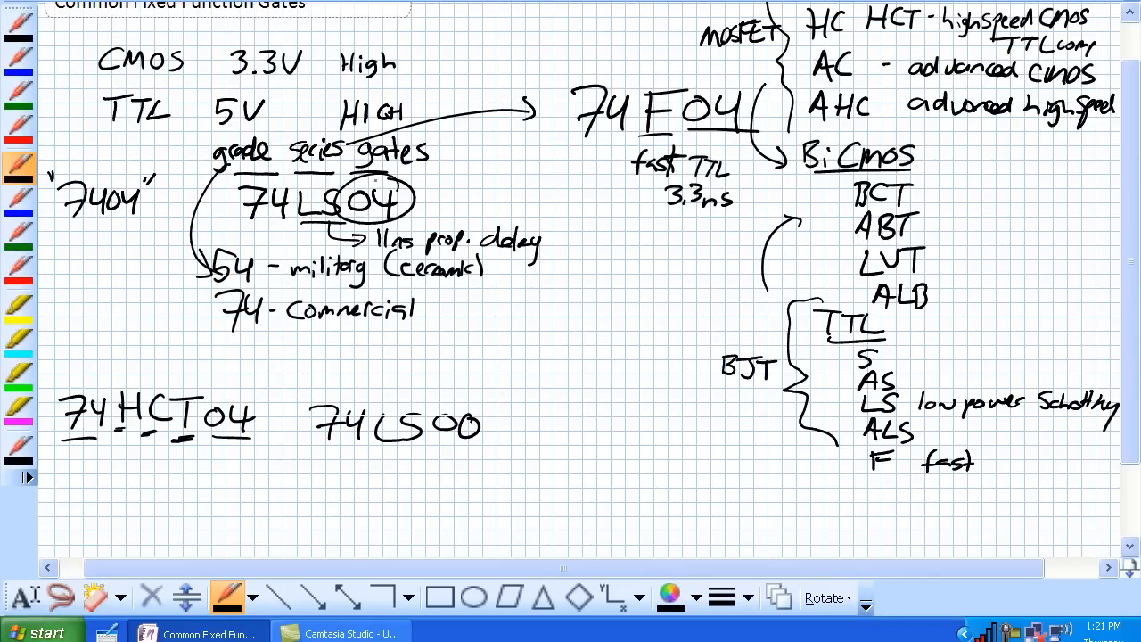
Step: Write the gate-code table: 00 NAND, 4 gates, 2 inputs; 04 NOT, 6 gates, 1 input
{"action": "scroll", "scroll_direction": "down", "scroll_amount": 3}
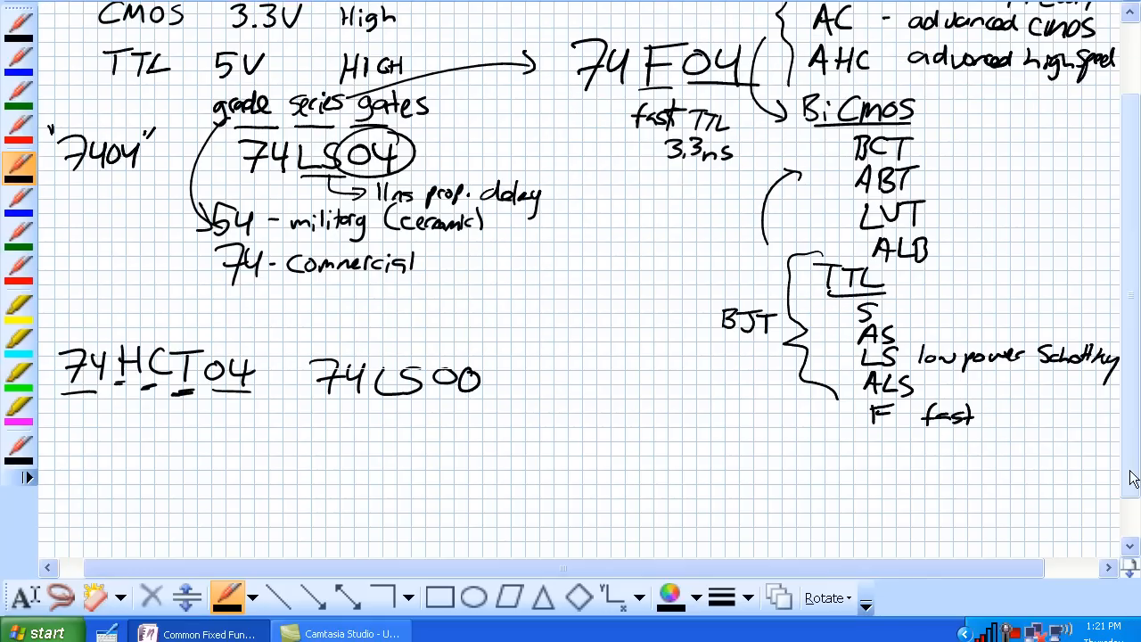
{"action": "scroll", "scroll_direction": "down", "scroll_amount": 3}
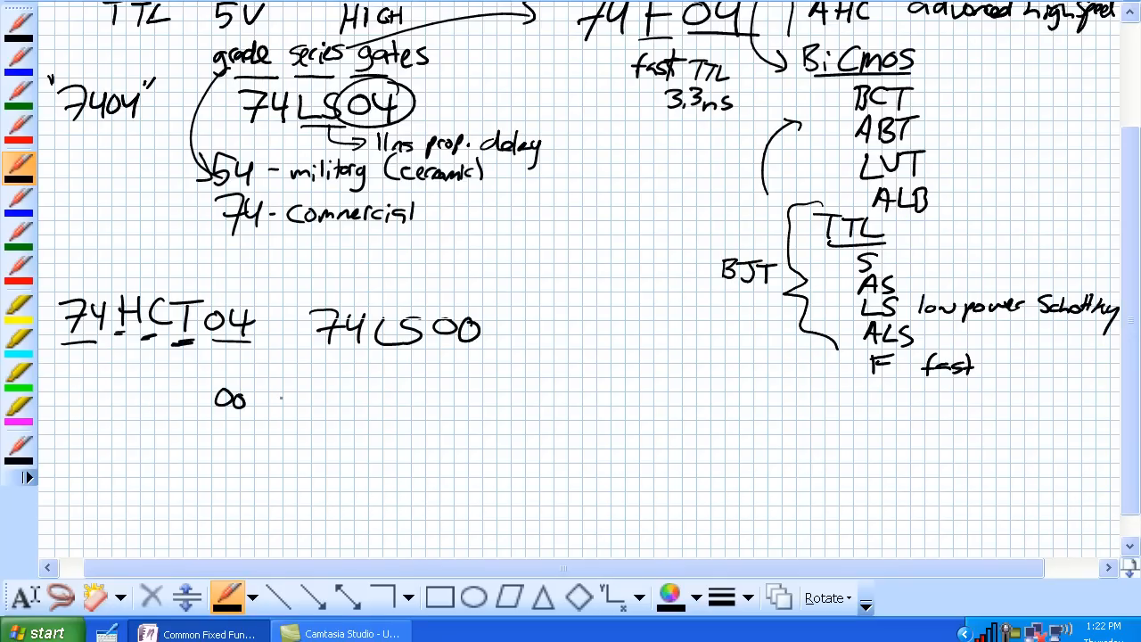
{"action": "left_click_drag", "start_coordinate": [271, 395], "coordinate": [356, 401]}
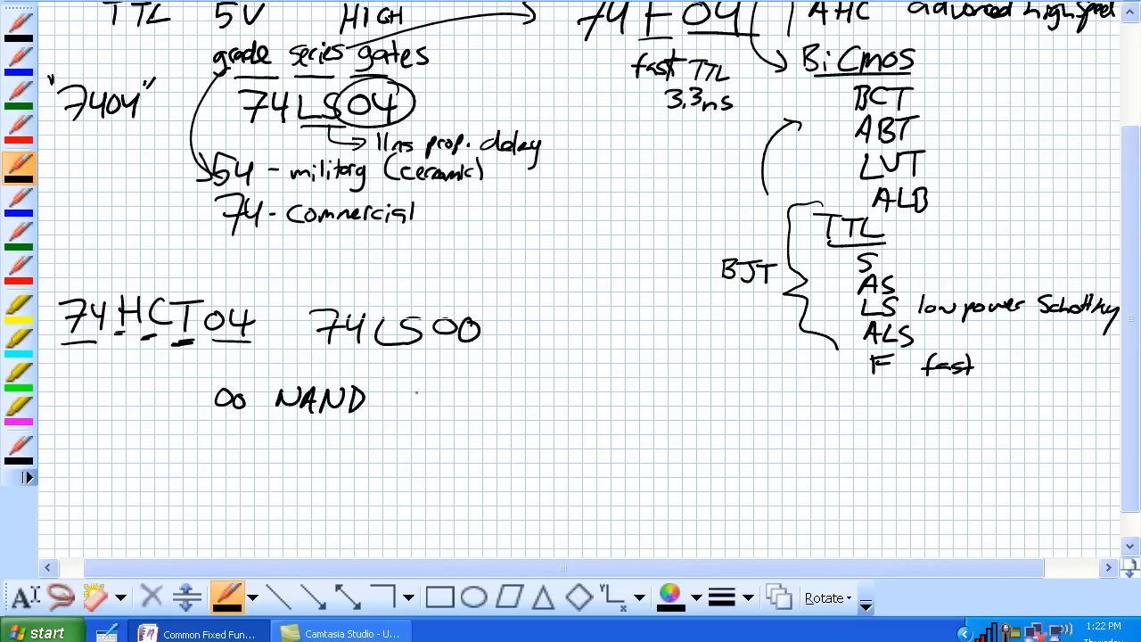
{"action": "left_click_drag", "start_coordinate": [410, 383], "coordinate": [428, 414]}
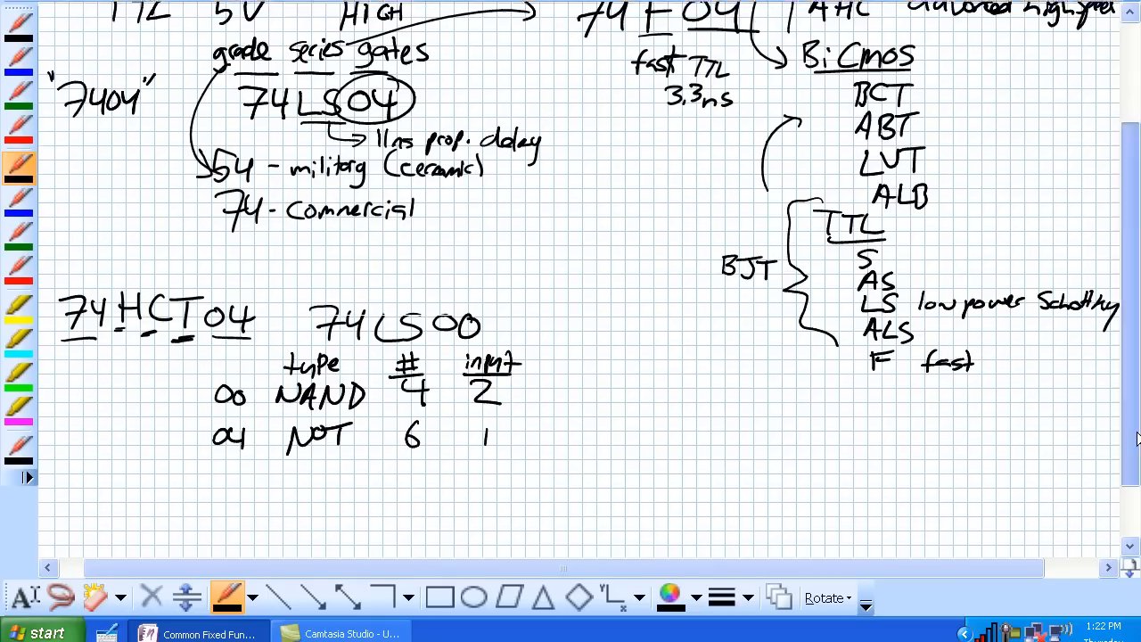
Step: Scroll down to make room for the 7404 and 7400 pinout diagrams
{"action": "scroll", "scroll_direction": "down", "scroll_amount": 3}
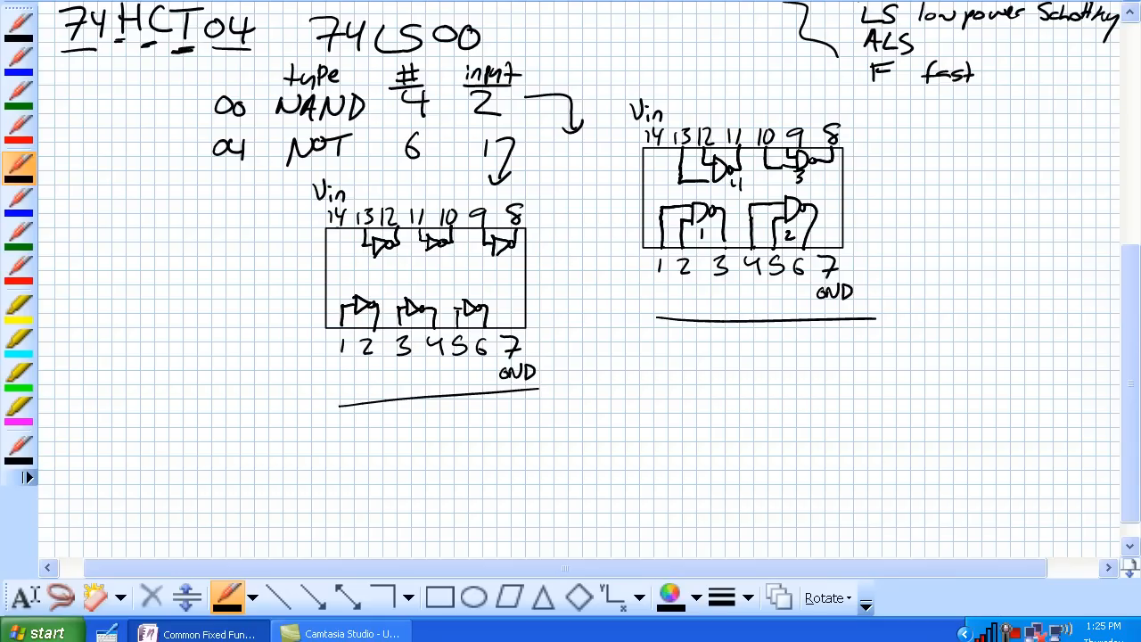
Step: Scroll the page between the TTL family list and the pinout diagrams
{"action": "scroll", "scroll_direction": "down", "scroll_amount": 3}
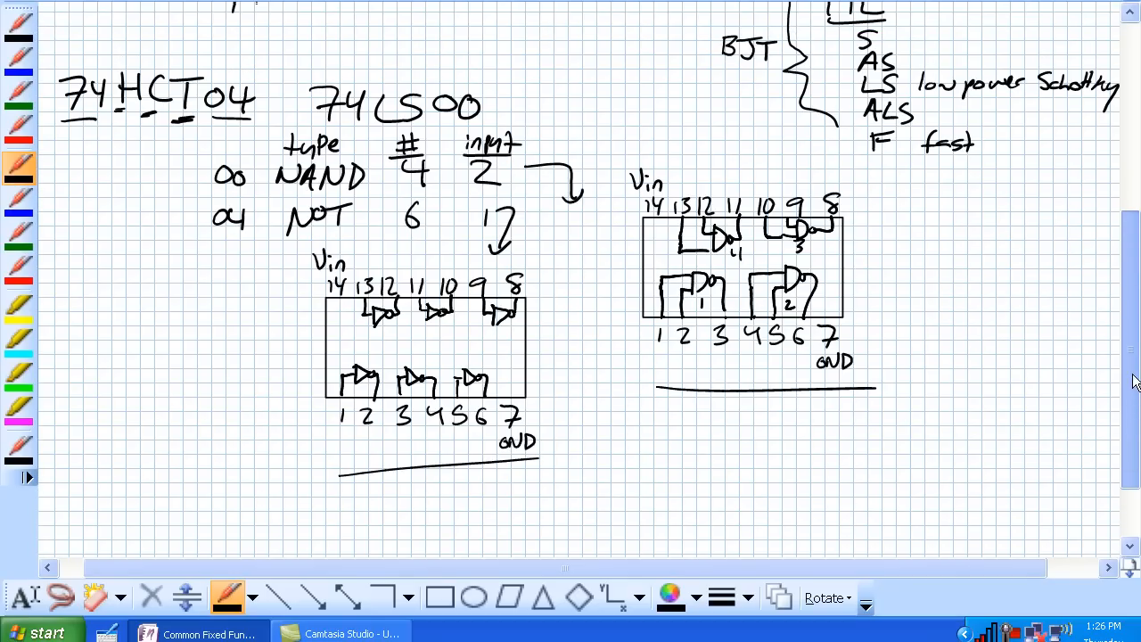
{"action": "scroll", "scroll_direction": "down", "scroll_amount": 3}
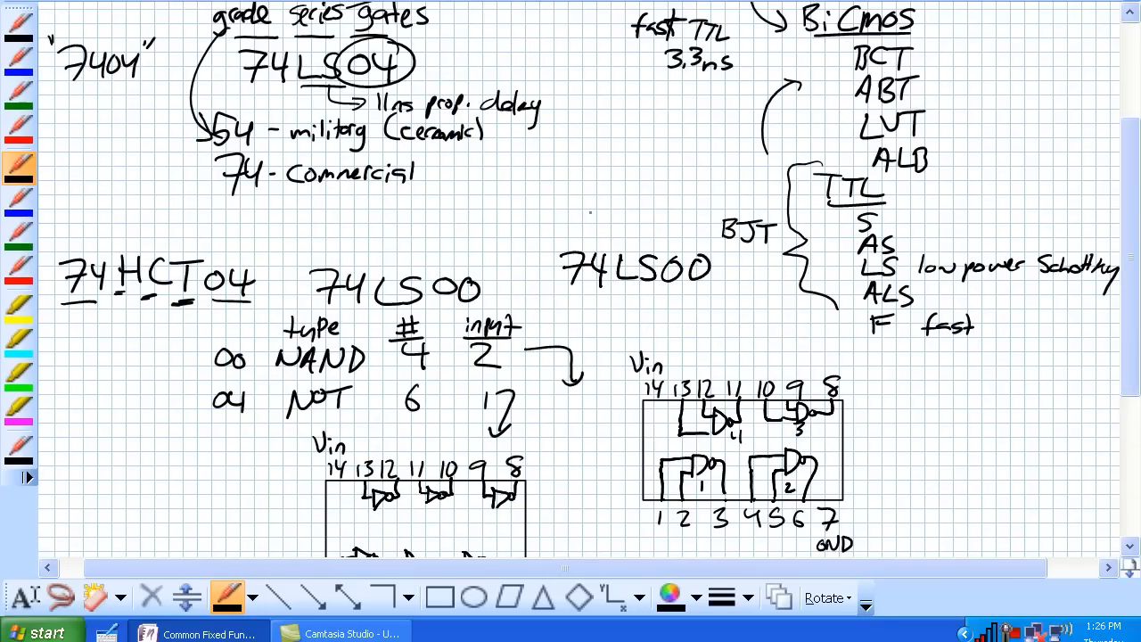
{"action": "scroll", "scroll_direction": "down", "scroll_amount": 3}
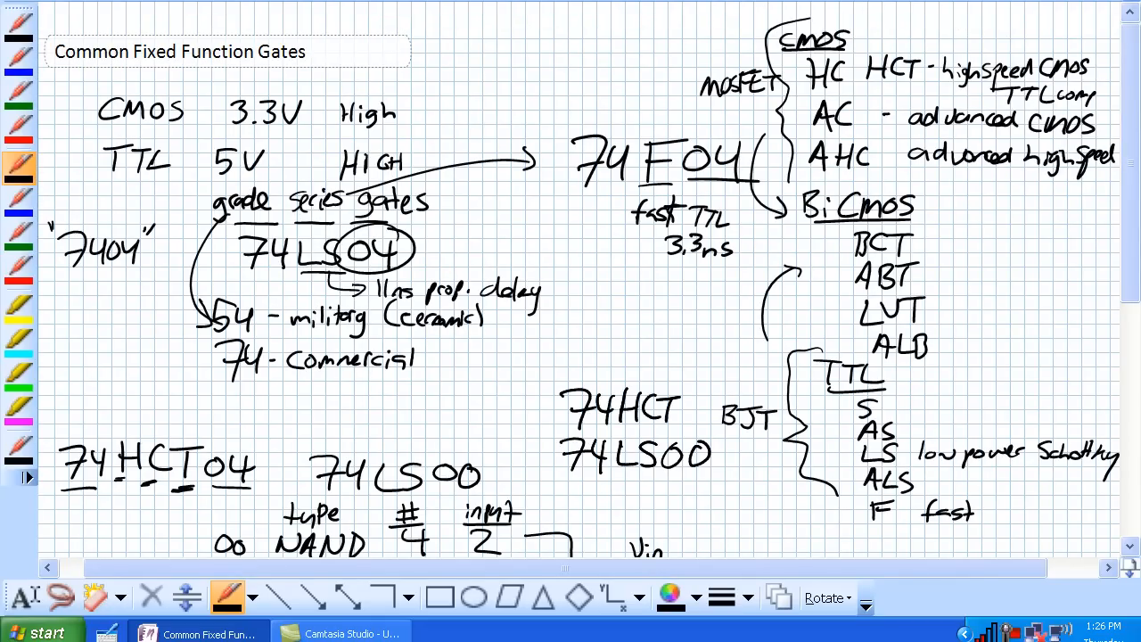
{"action": "scroll", "scroll_direction": "down", "scroll_amount": 3}
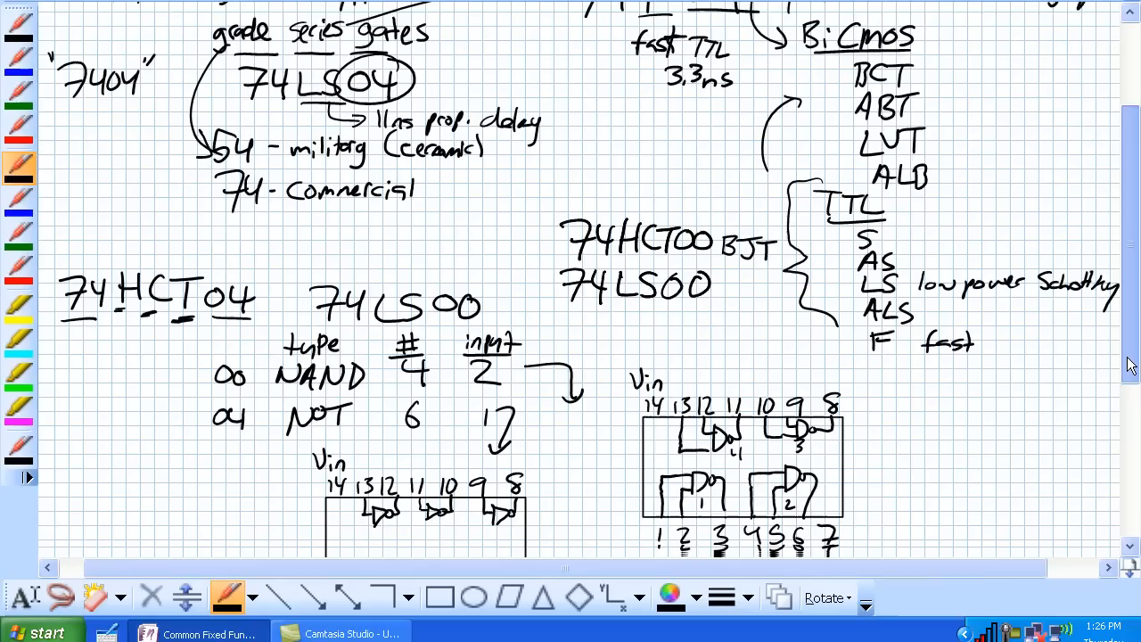
{"action": "scroll", "scroll_direction": "down", "scroll_amount": 3}
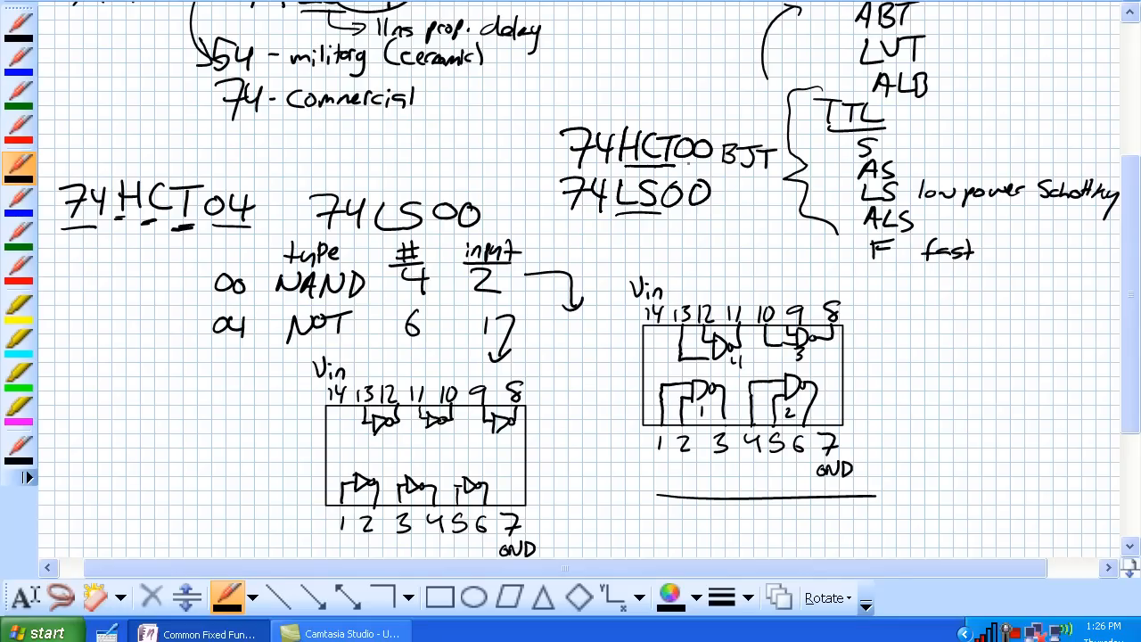
{"action": "scroll", "scroll_direction": "down", "scroll_amount": 3}
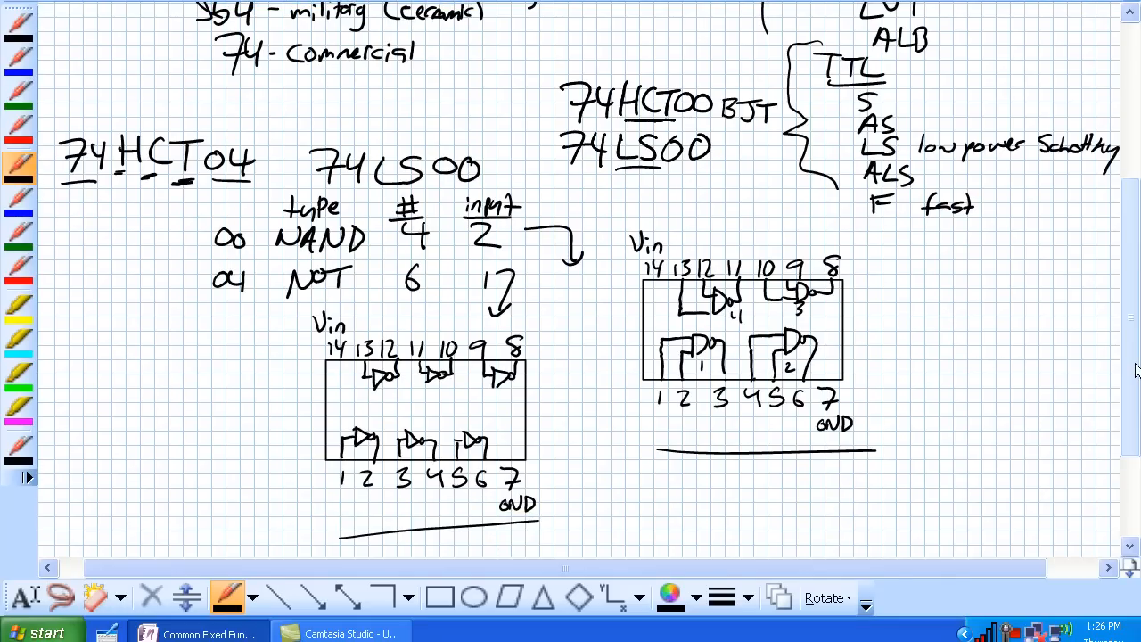